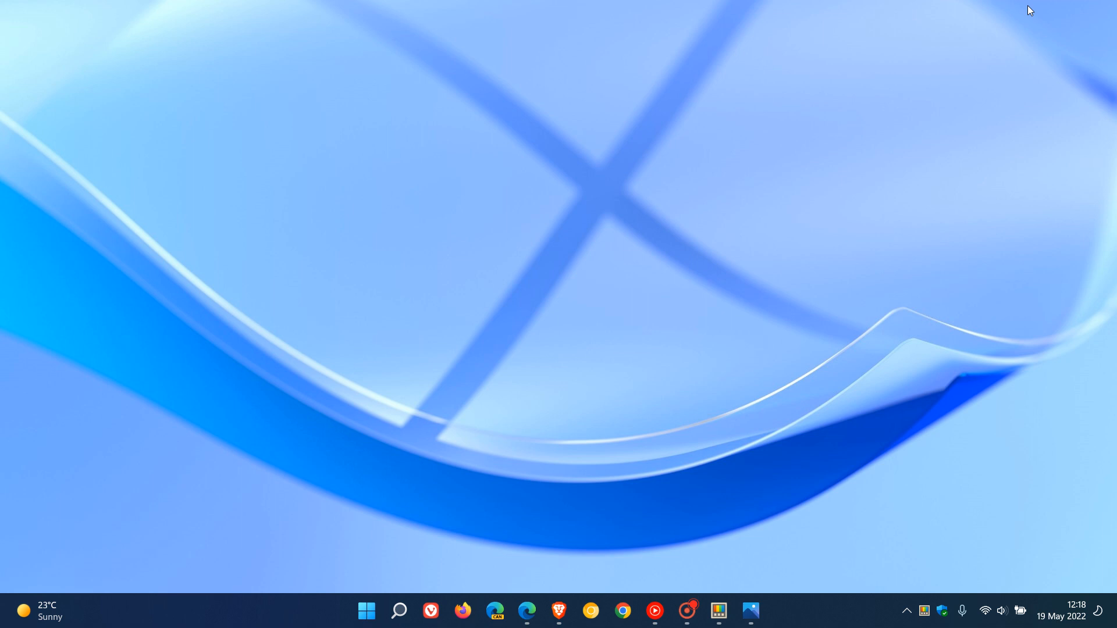
mouse_move(796, 255)
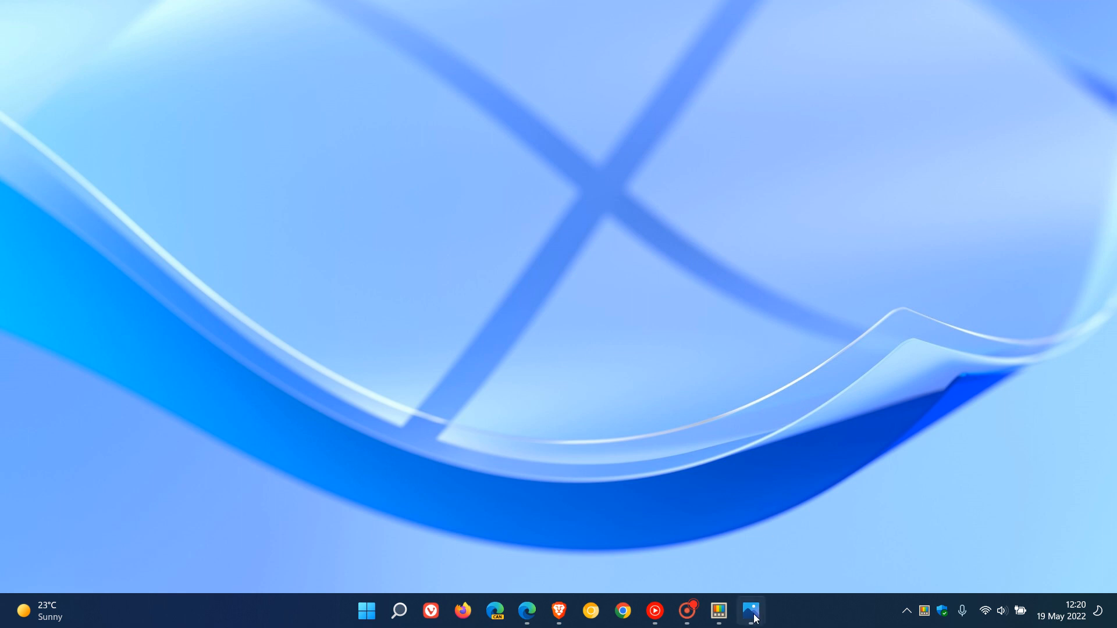
Open the Windows 11 desktop screenshot showing the web search box in Photos.
left_click(749, 610)
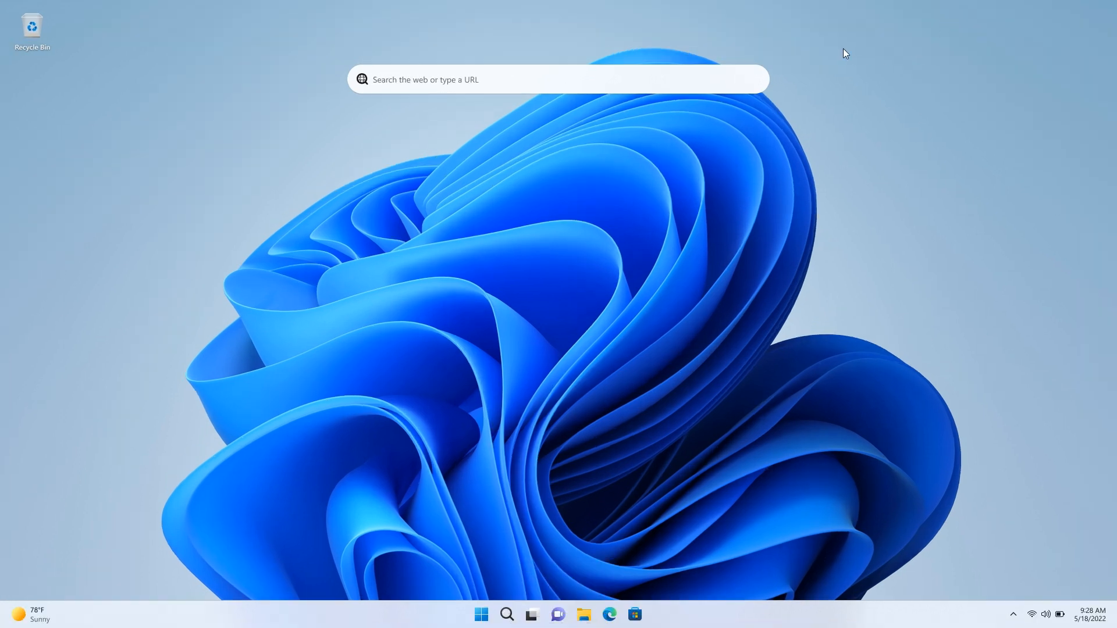
mouse_move(659, 77)
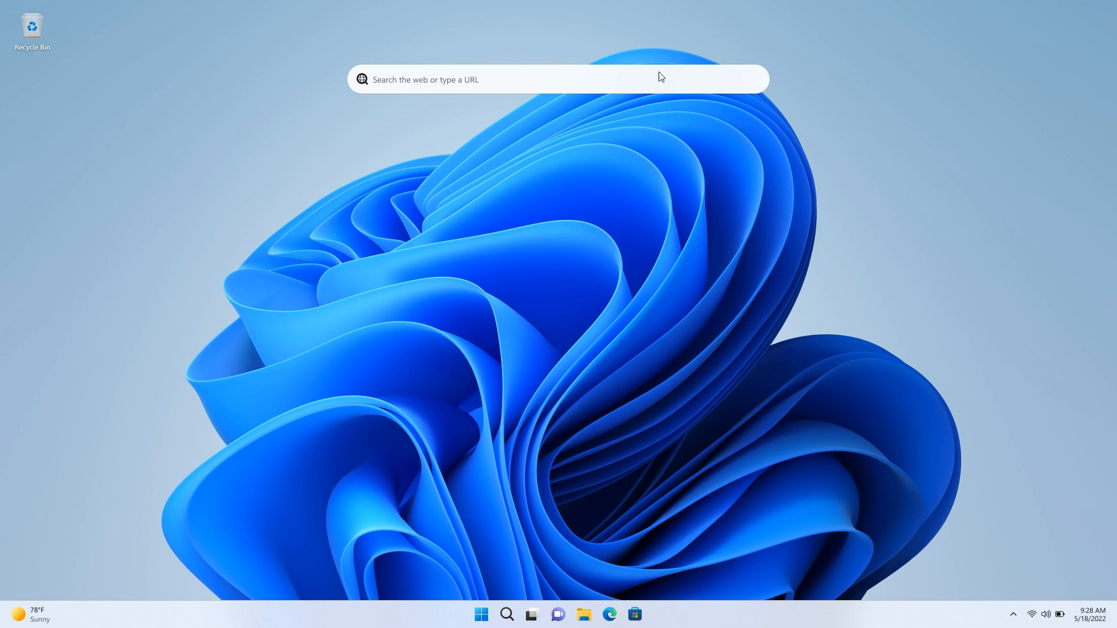
mouse_move(734, 231)
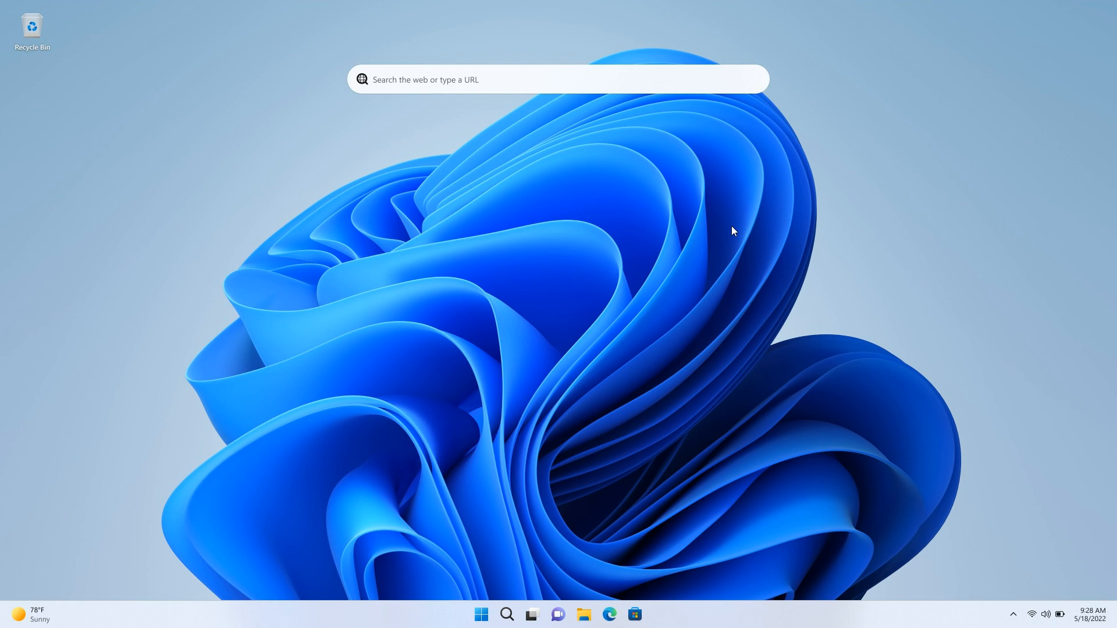
mouse_move(648, 93)
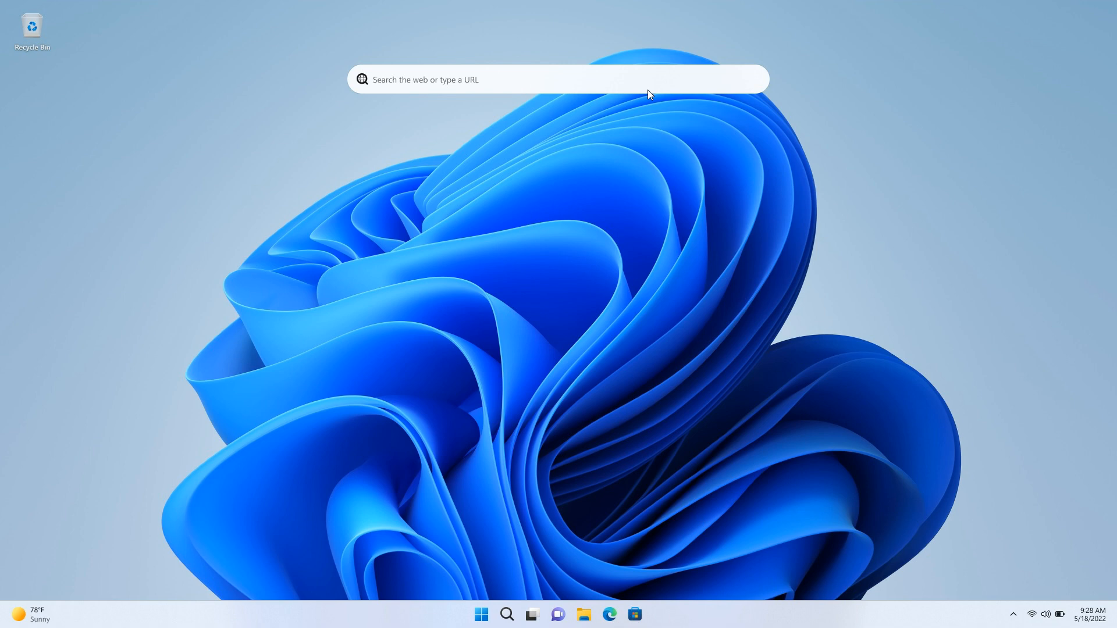
mouse_move(681, 66)
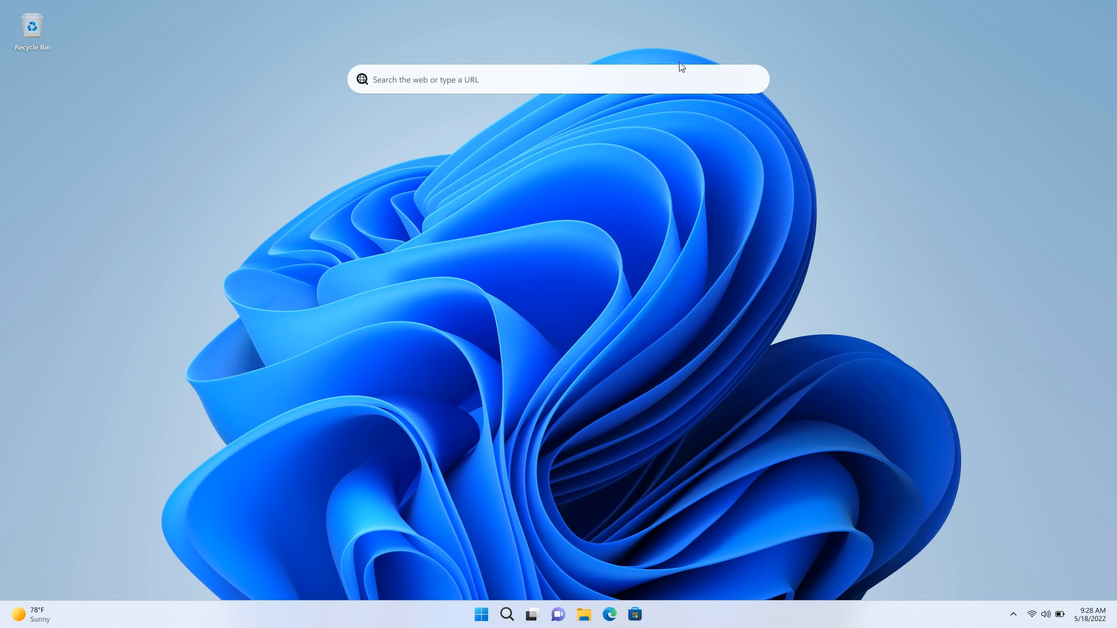
mouse_move(654, 93)
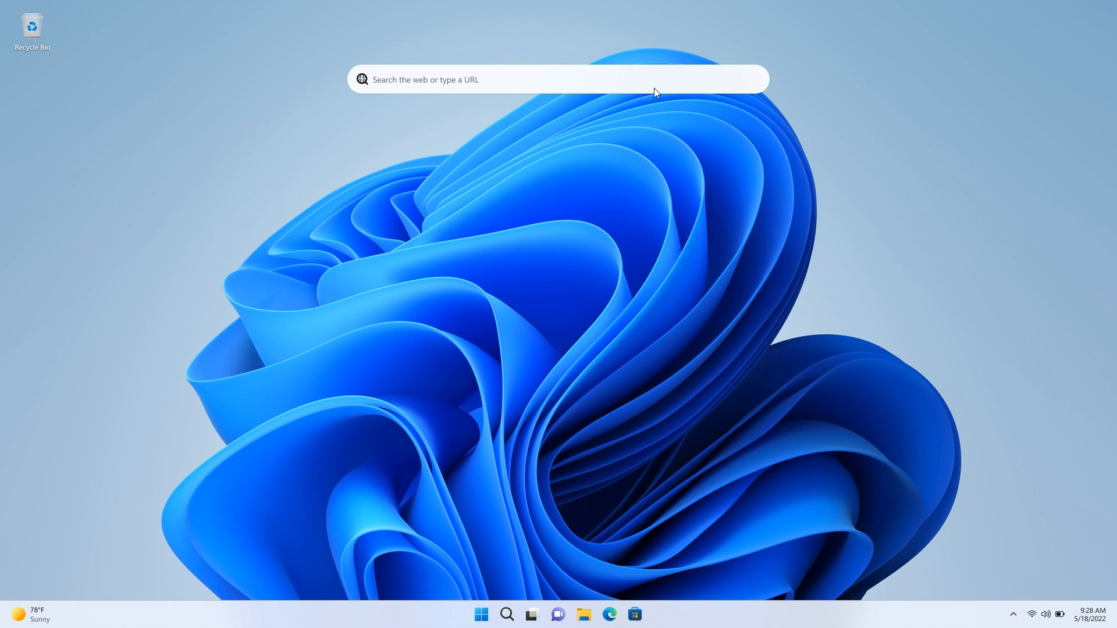
mouse_move(667, 91)
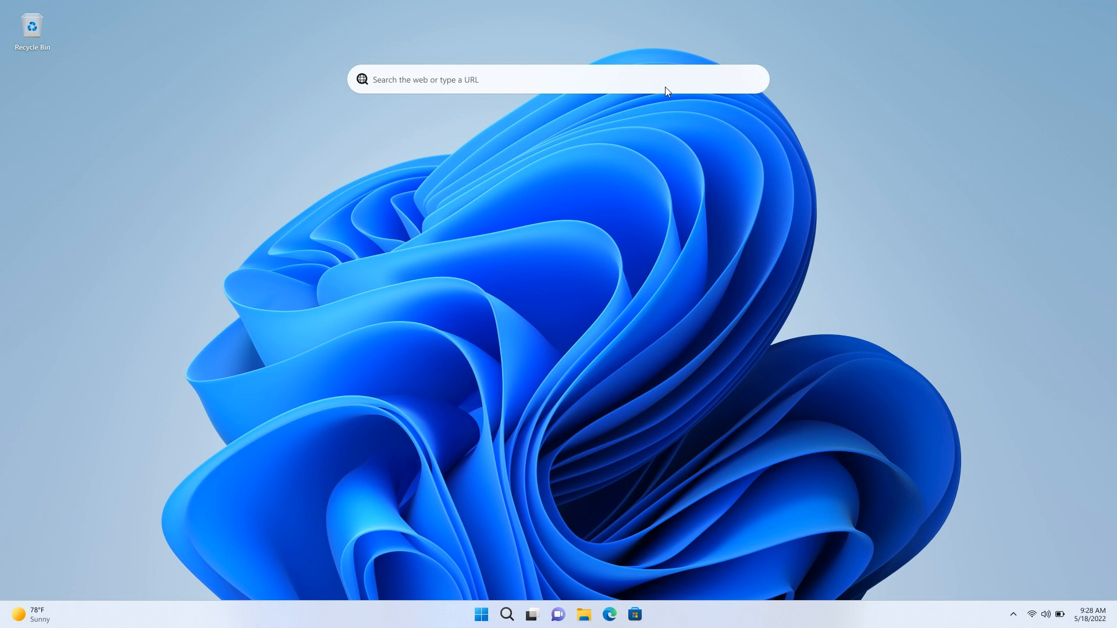
mouse_move(653, 175)
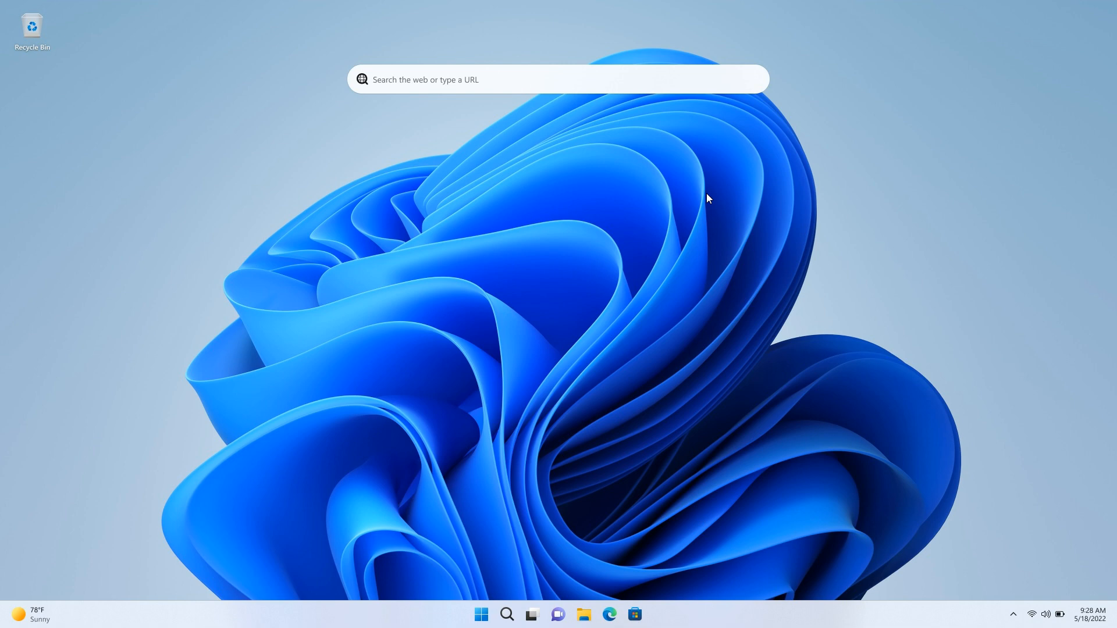
mouse_move(720, 195)
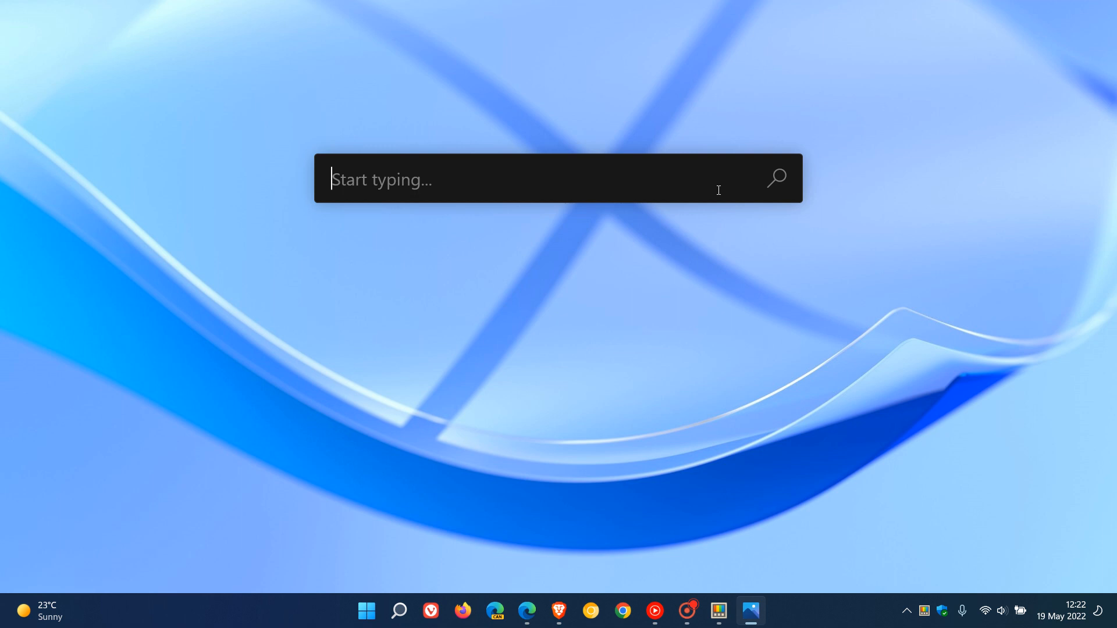
Dismiss the PowerToys Run bar and reopen the desktop screenshot from the taskbar.
key("Escape")
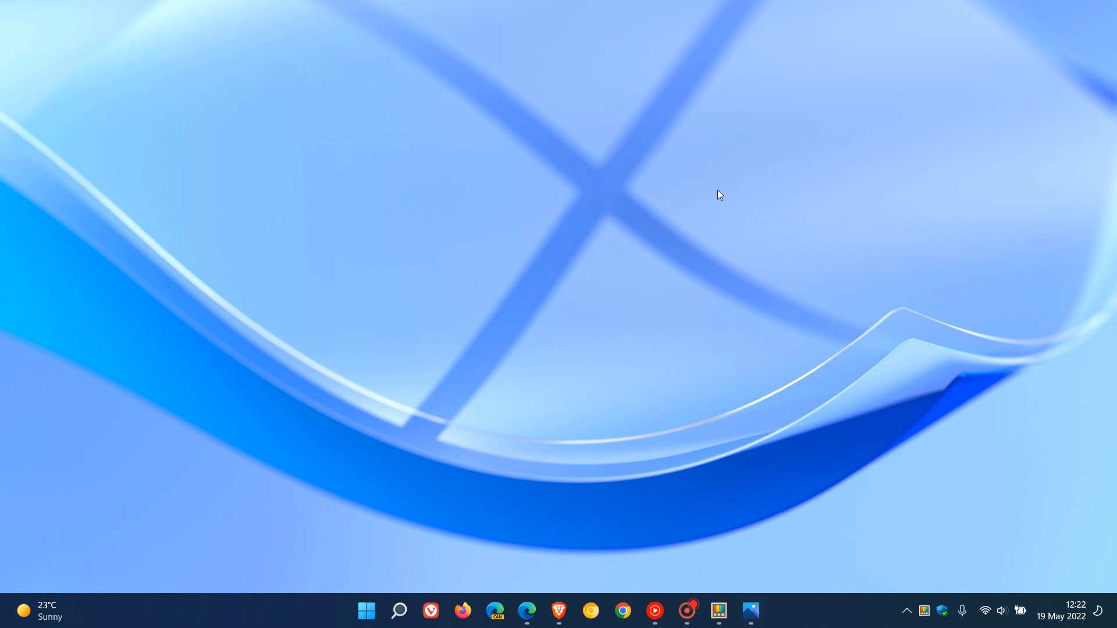
left_click(398, 610)
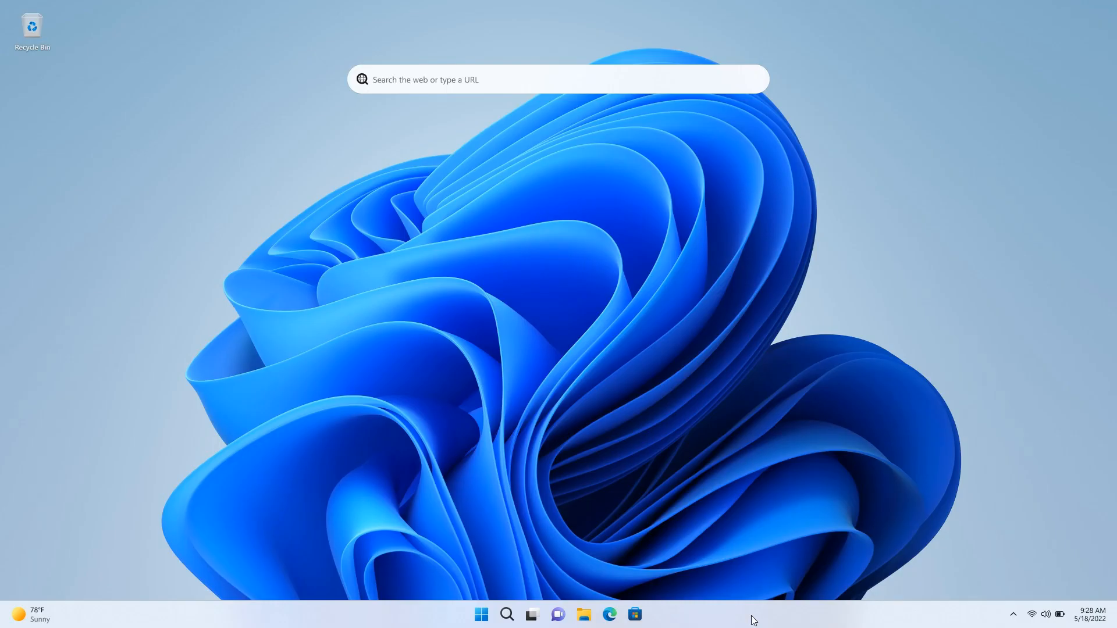
mouse_move(762, 378)
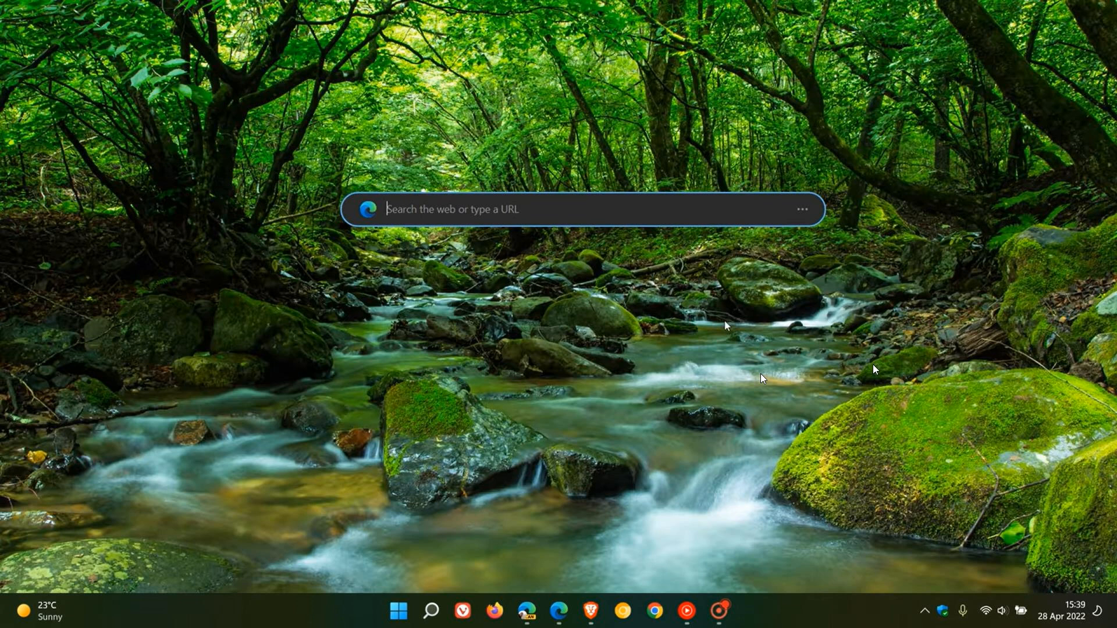
mouse_move(737, 295)
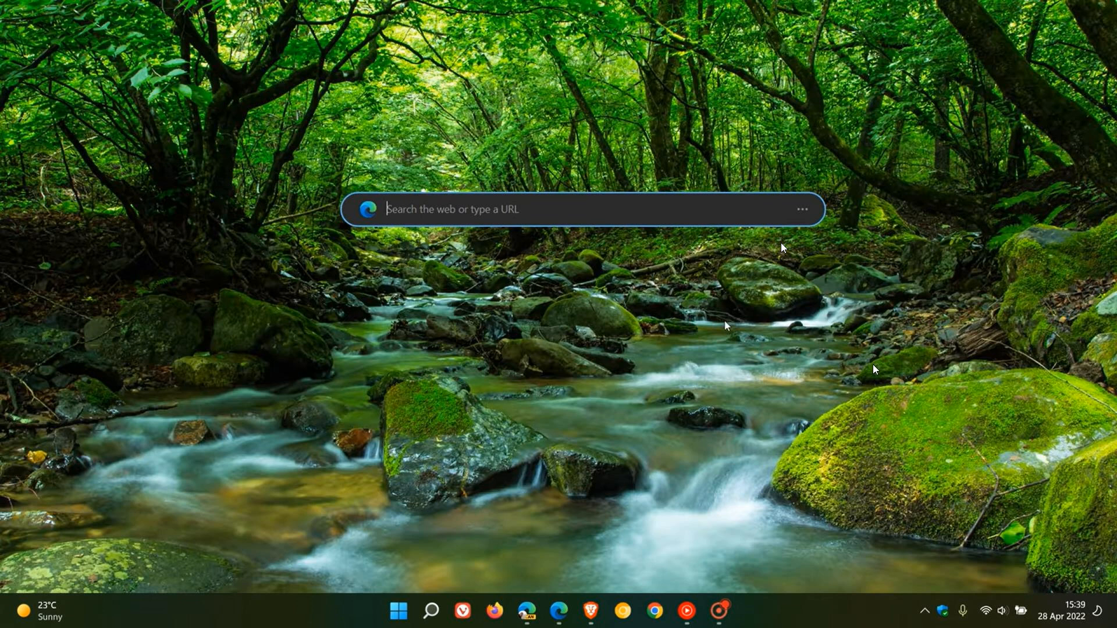
mouse_move(843, 238)
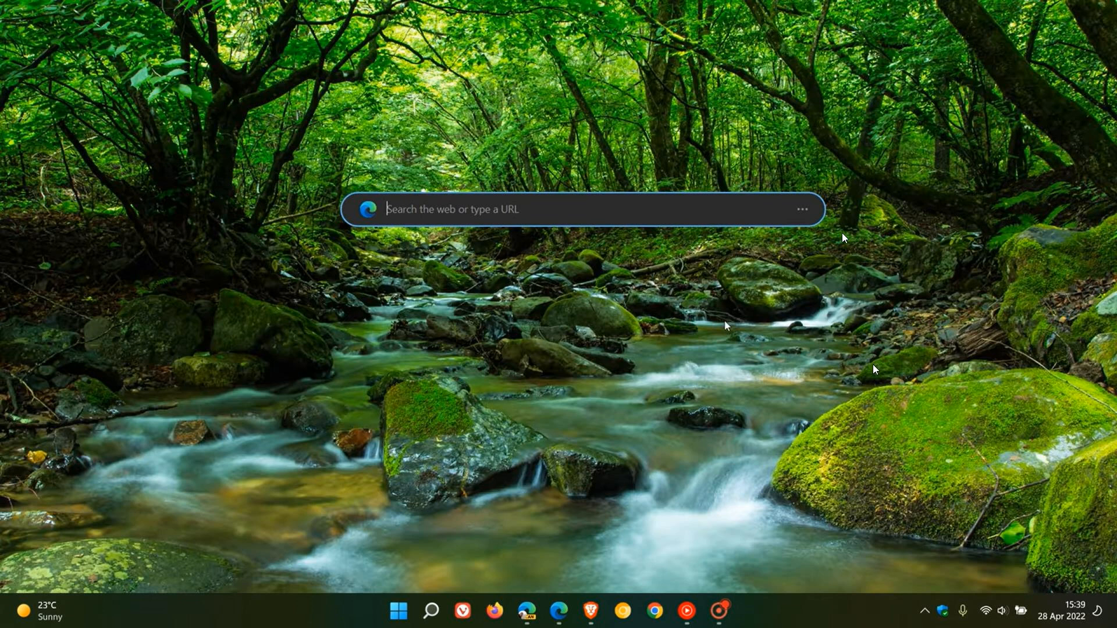
mouse_move(379, 193)
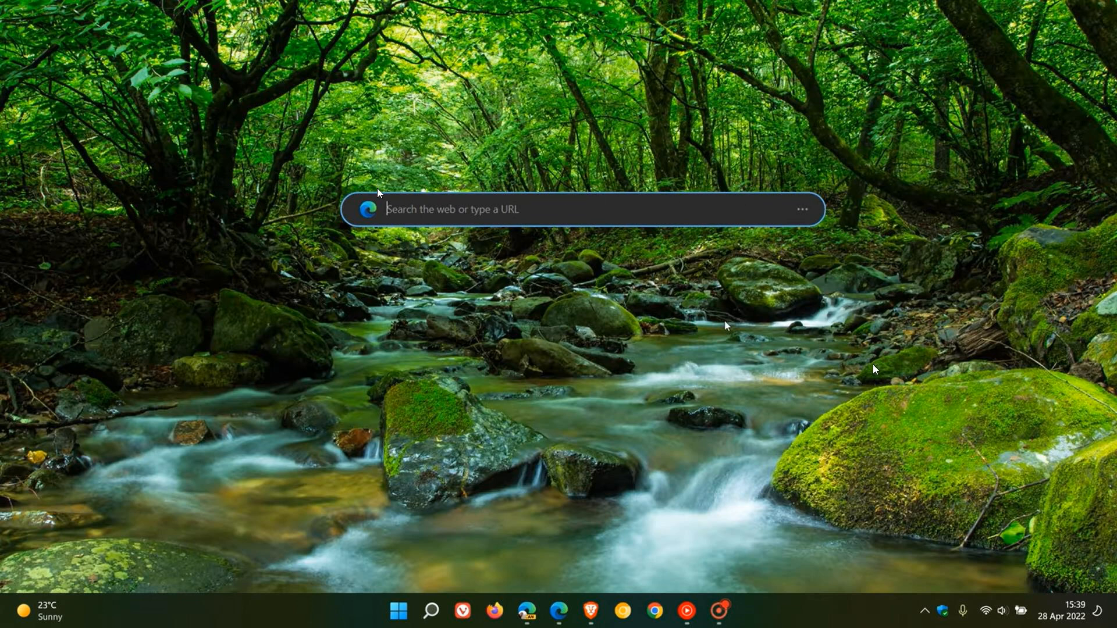
mouse_move(656, 188)
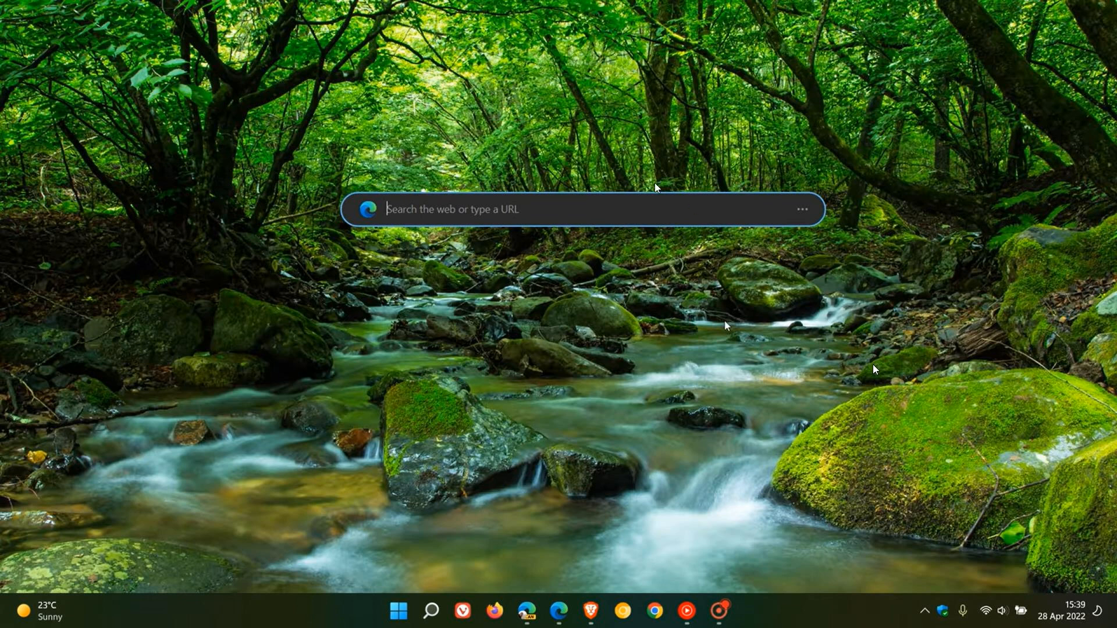
mouse_move(696, 209)
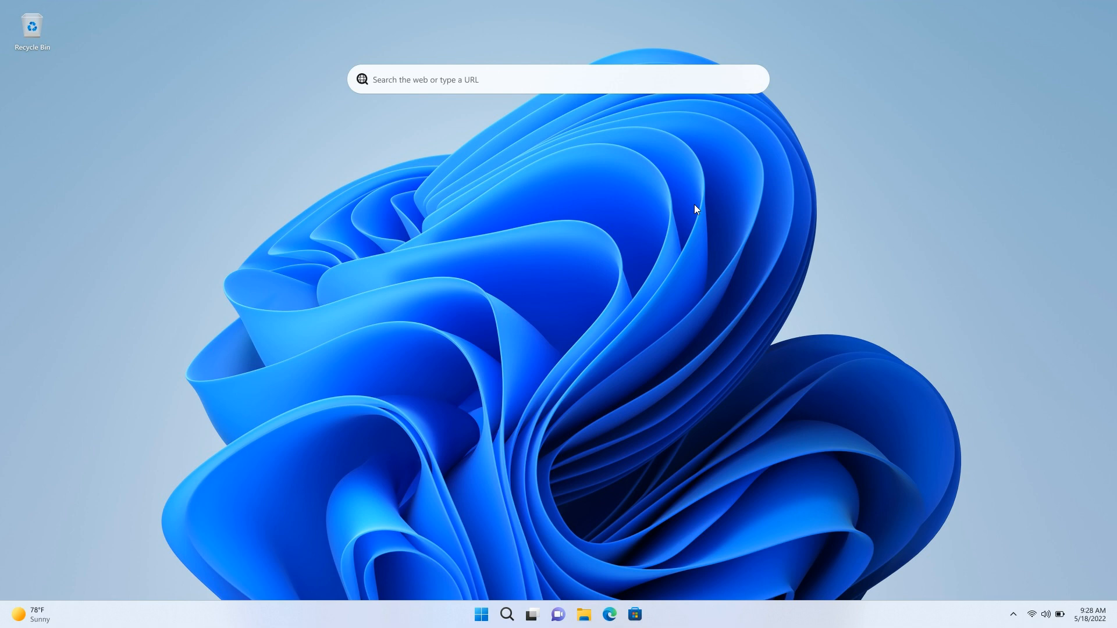
mouse_move(663, 198)
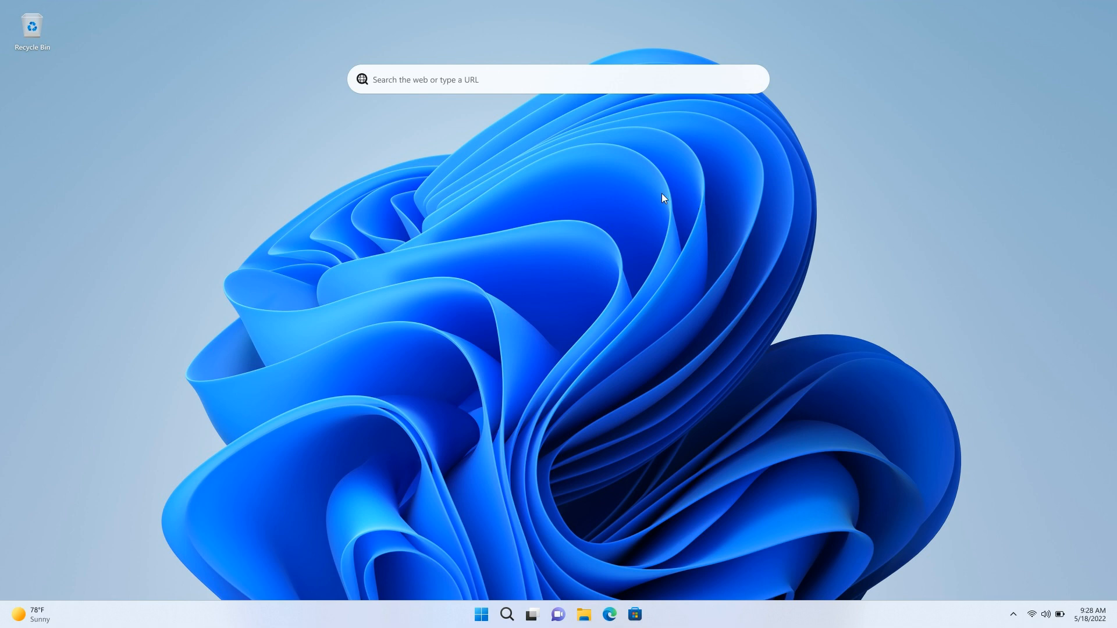
mouse_move(449, 93)
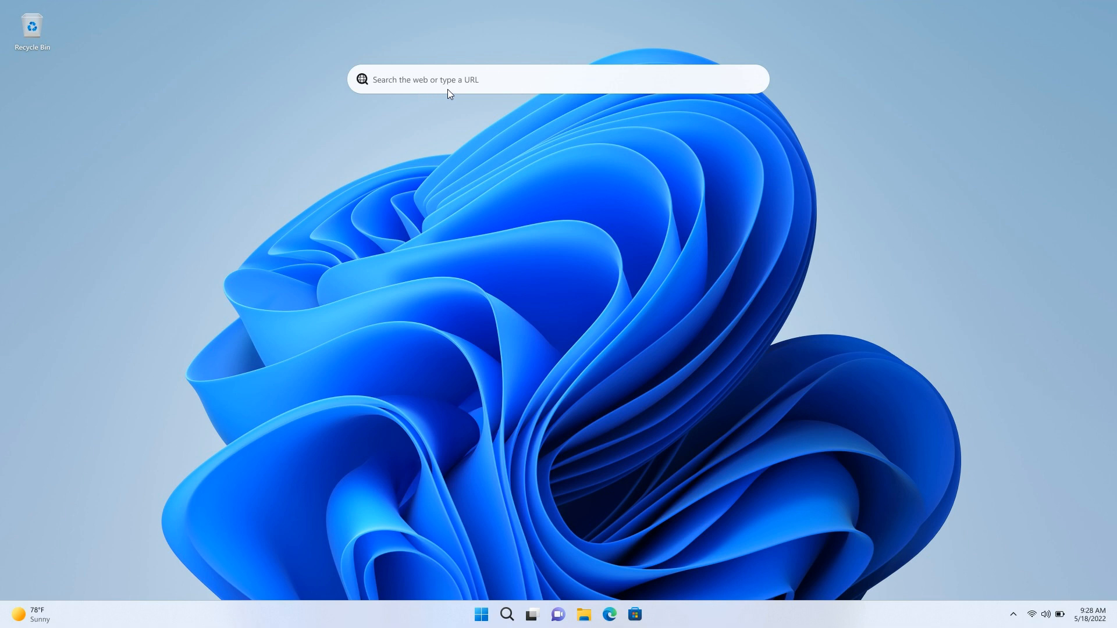
mouse_move(688, 157)
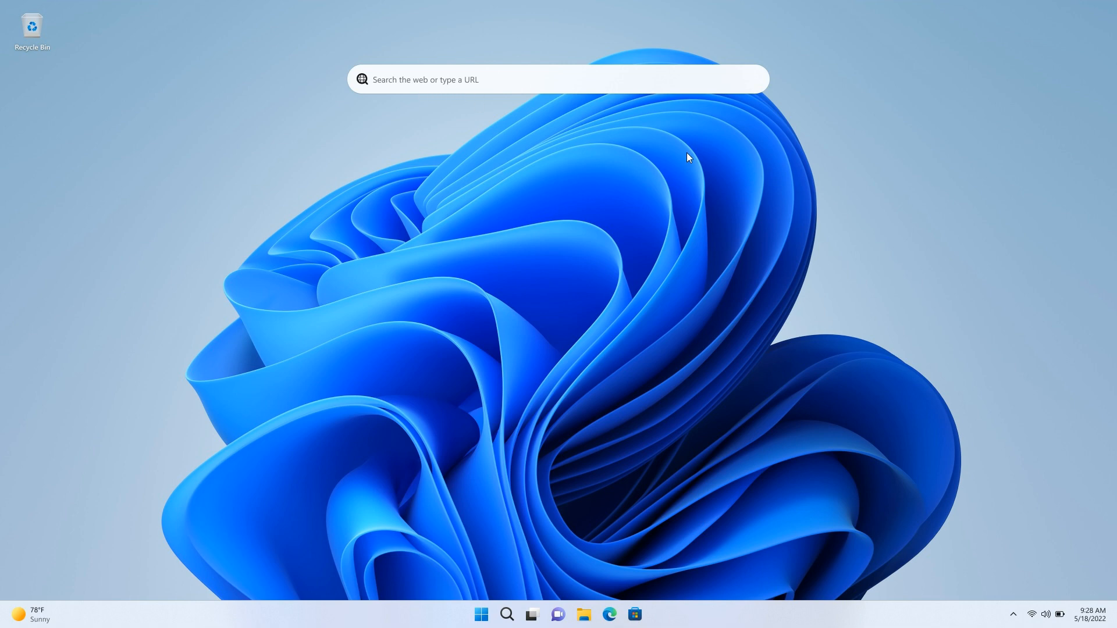
mouse_move(711, 180)
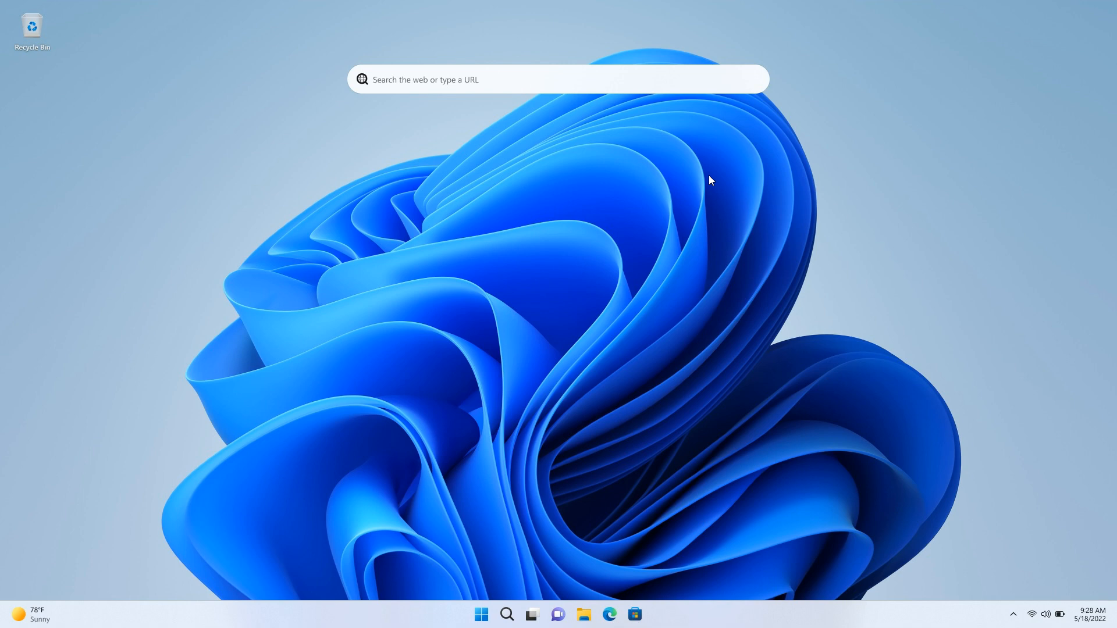
mouse_move(637, 93)
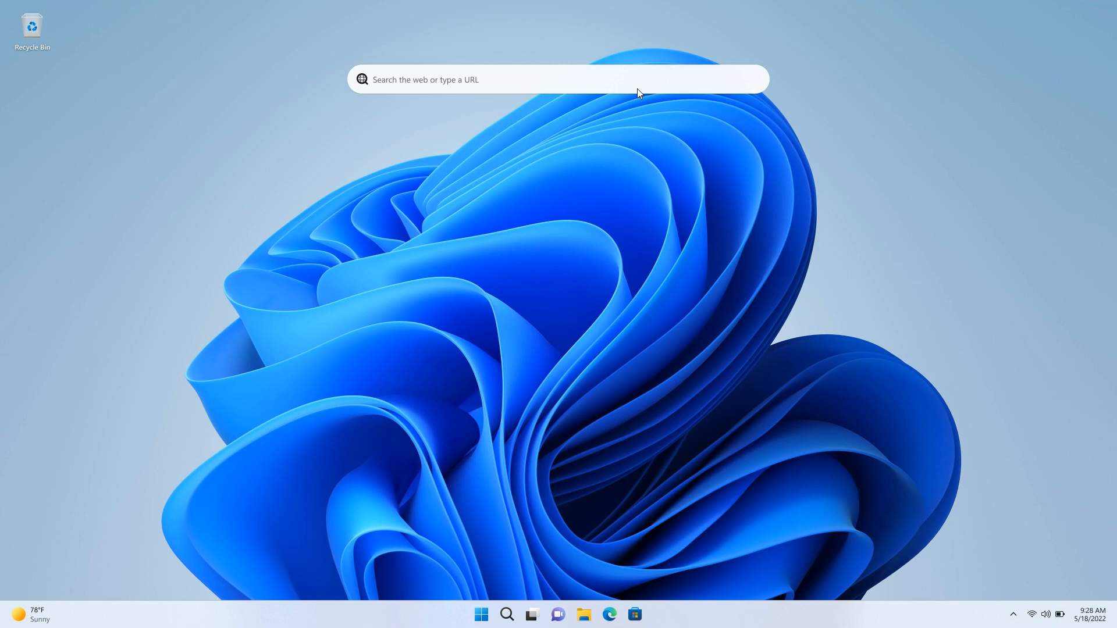
mouse_move(670, 107)
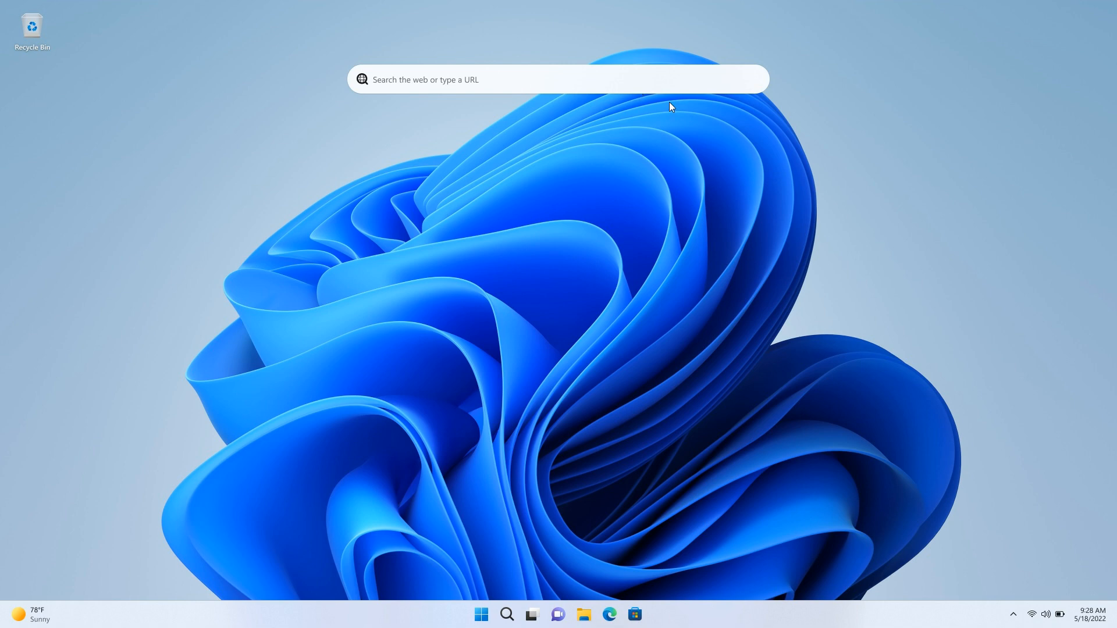
mouse_move(682, 114)
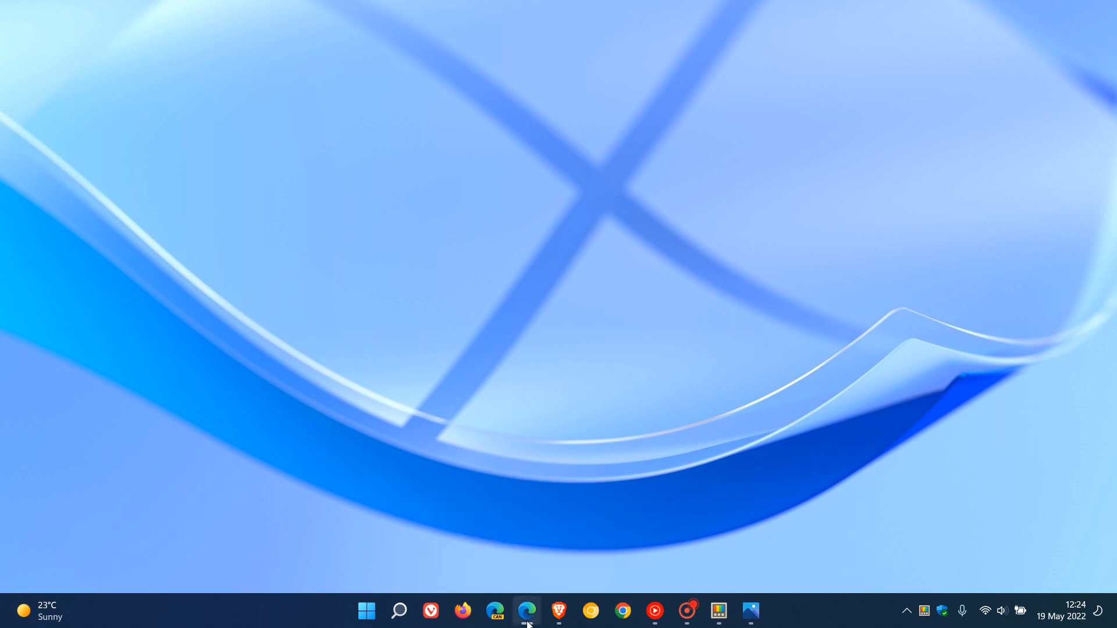
left_click(527, 611)
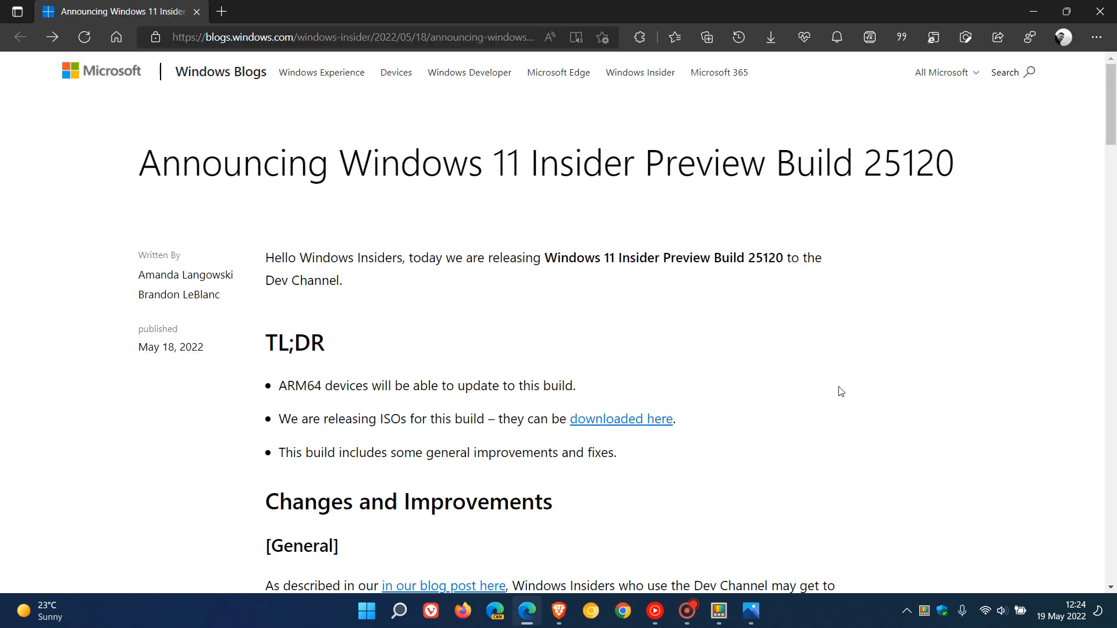
mouse_move(864, 342)
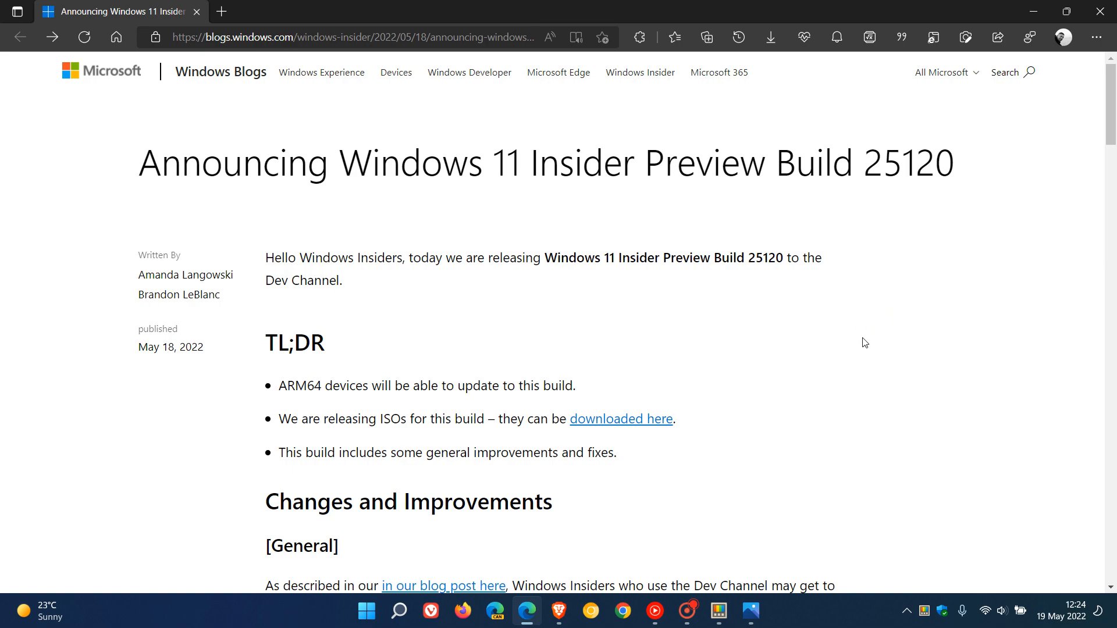
mouse_move(900, 117)
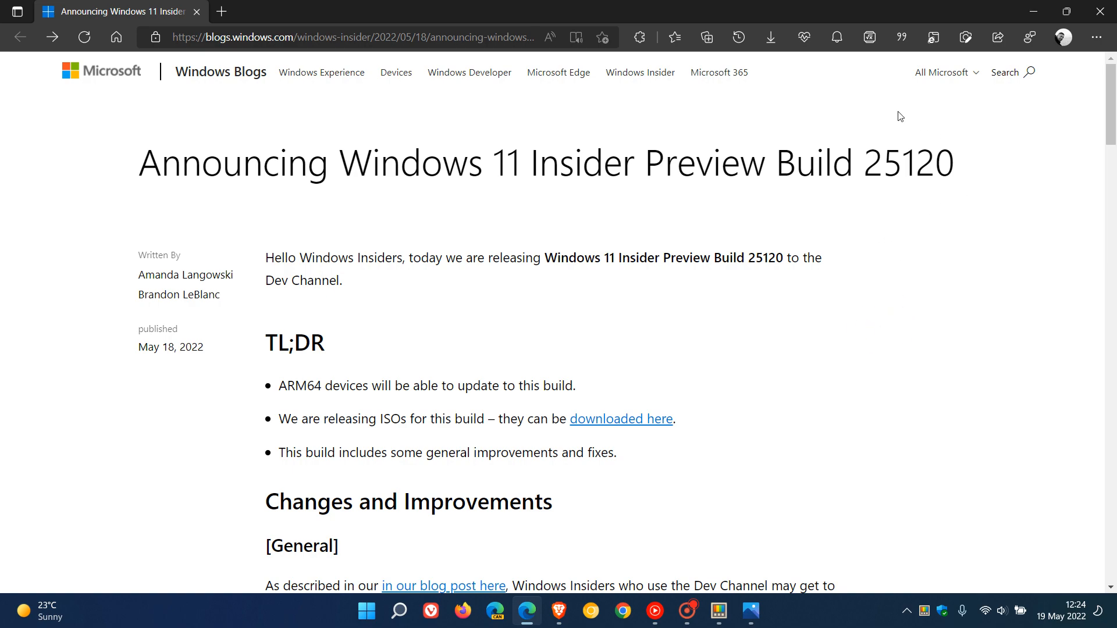
scroll("down", 3)
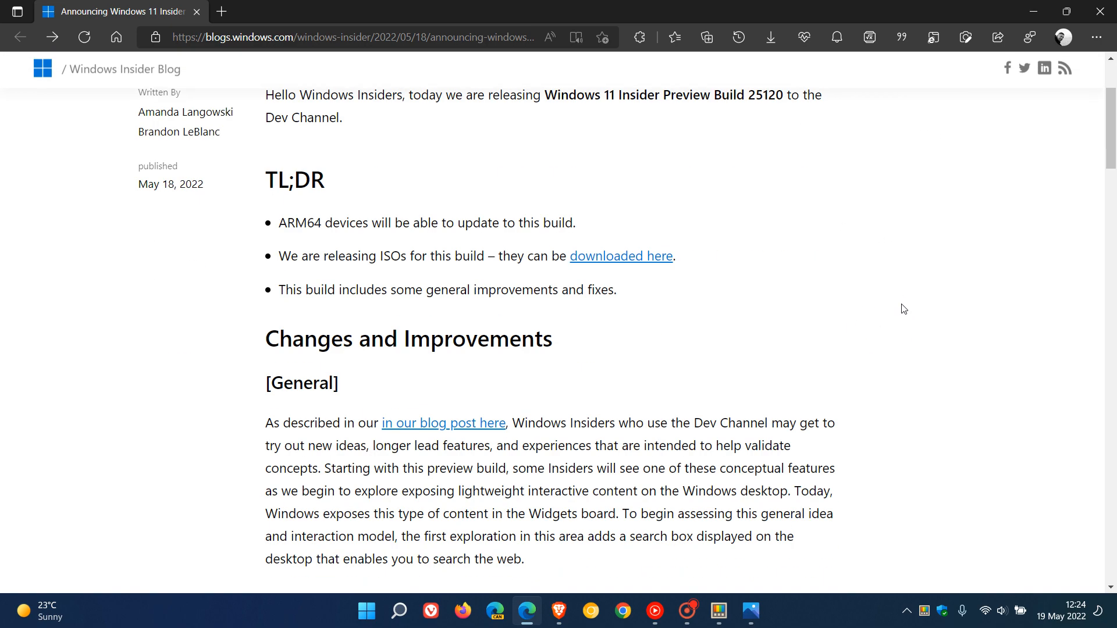
scroll("down", 3)
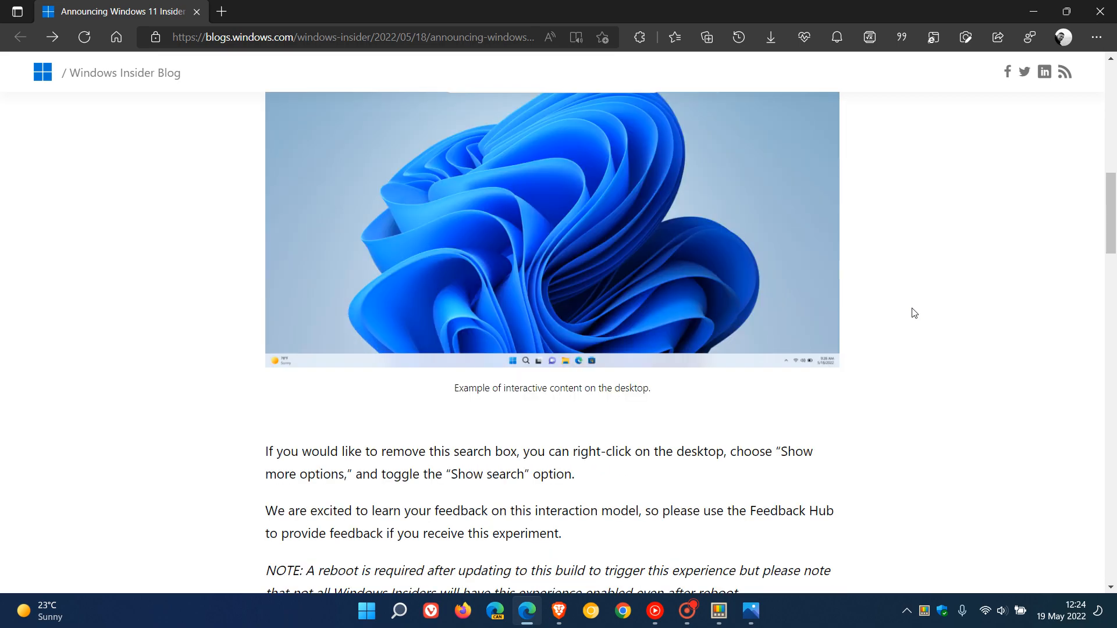
scroll("down", 3)
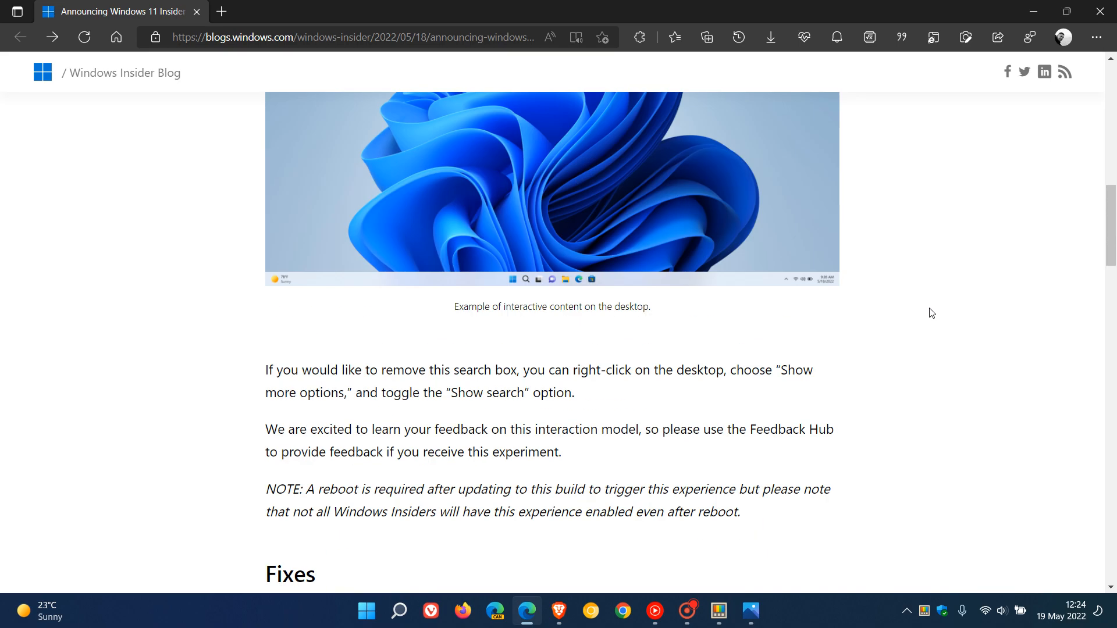
scroll("up", 3)
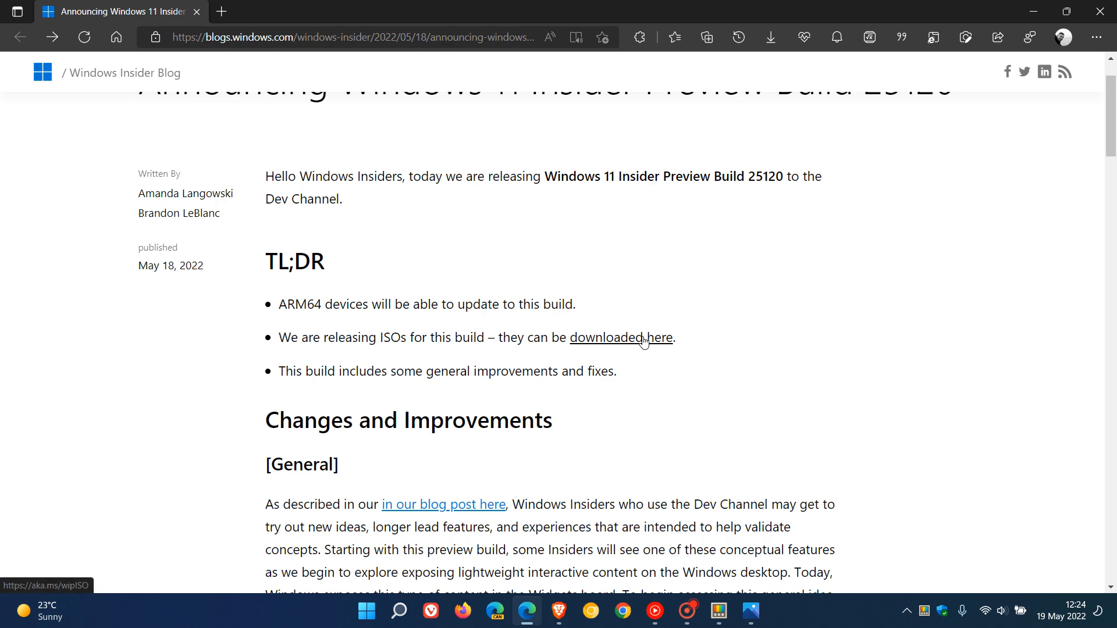
mouse_move(647, 343)
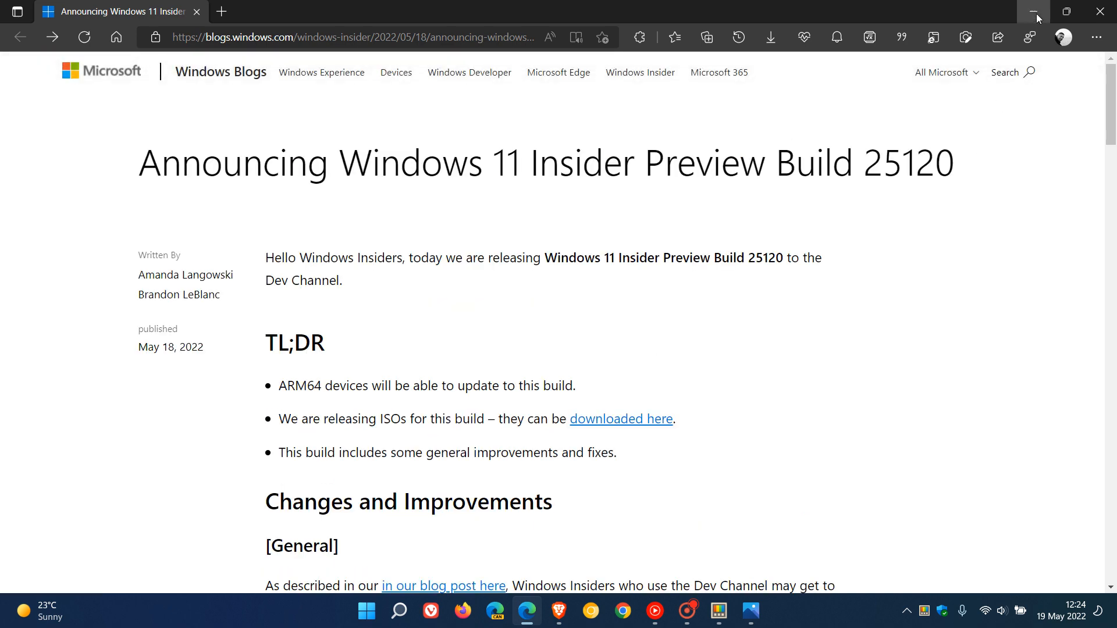
left_click(1036, 11)
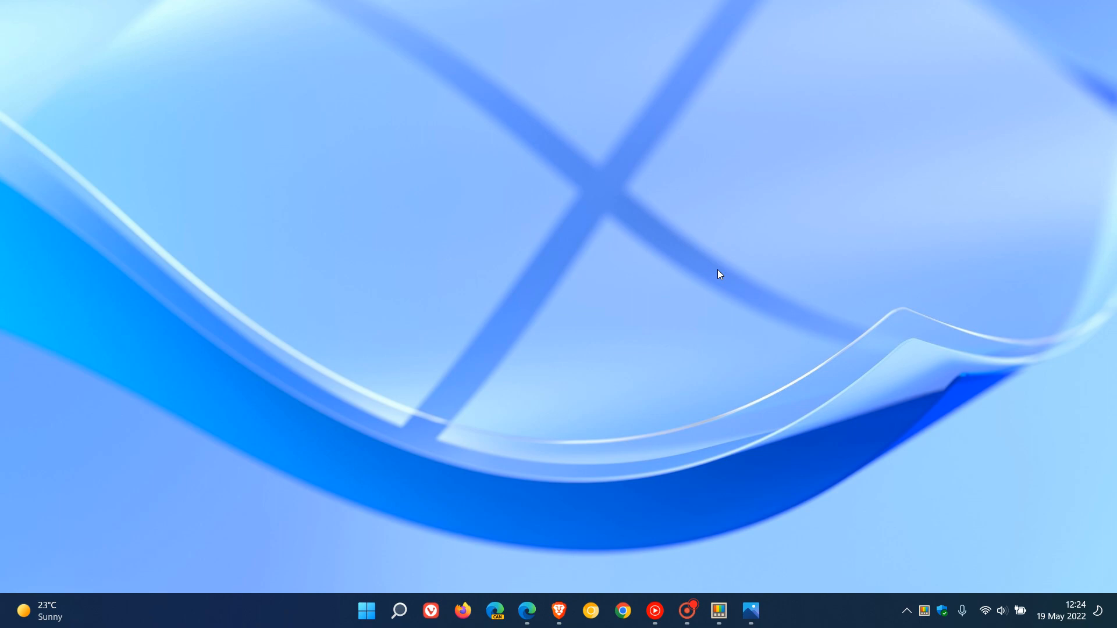